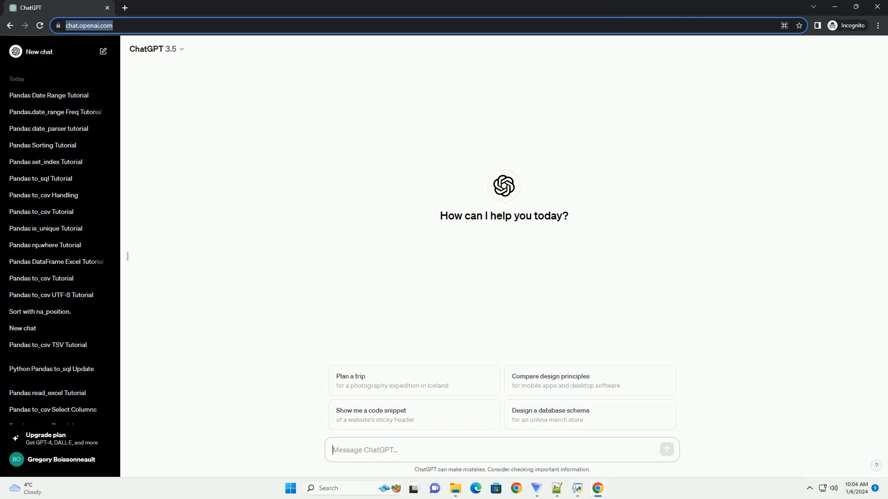
- Request a Pandas date_range tutorial with introduction, syntax and parameter list in a new chat
click(667, 449)
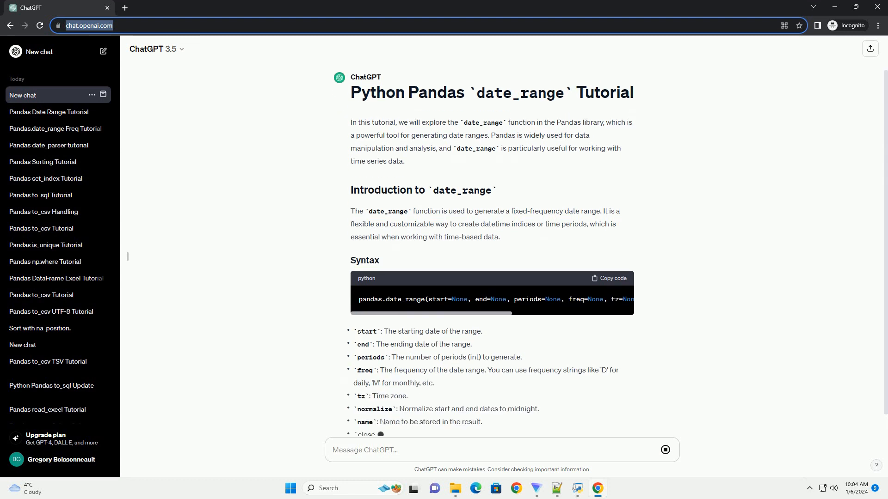
- Follow the Code Examples section as the basic, daily and monthly date_range examples appear
scroll(down, 3)
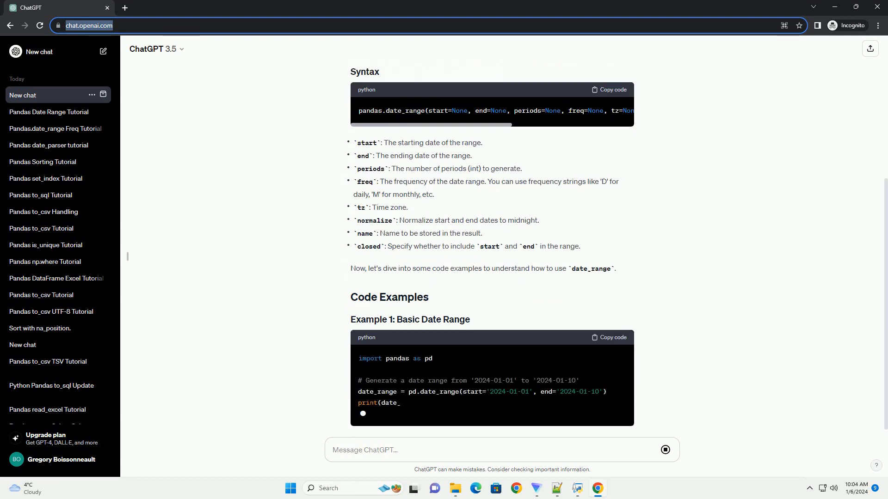
scroll(down, 3)
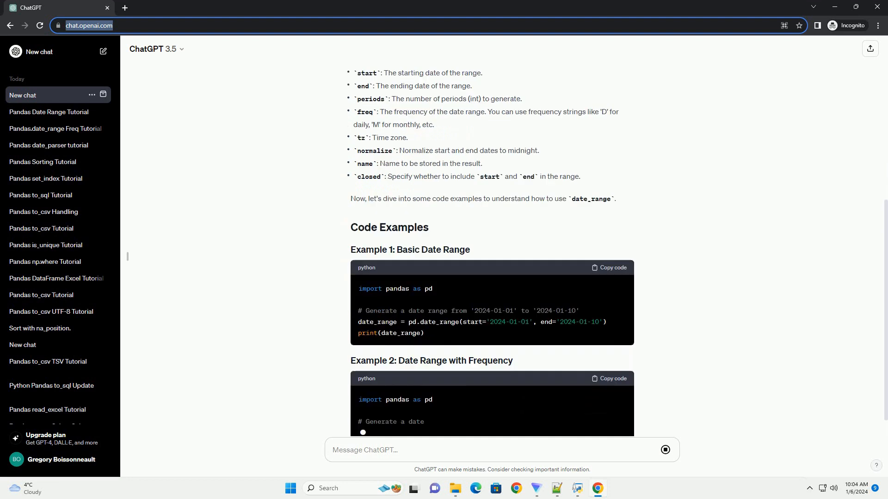
scroll(down, 3)
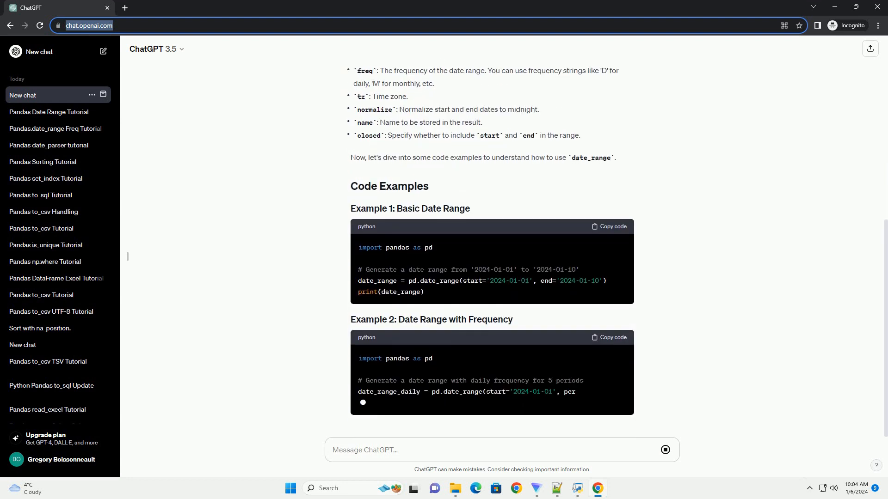
scroll(down, 3)
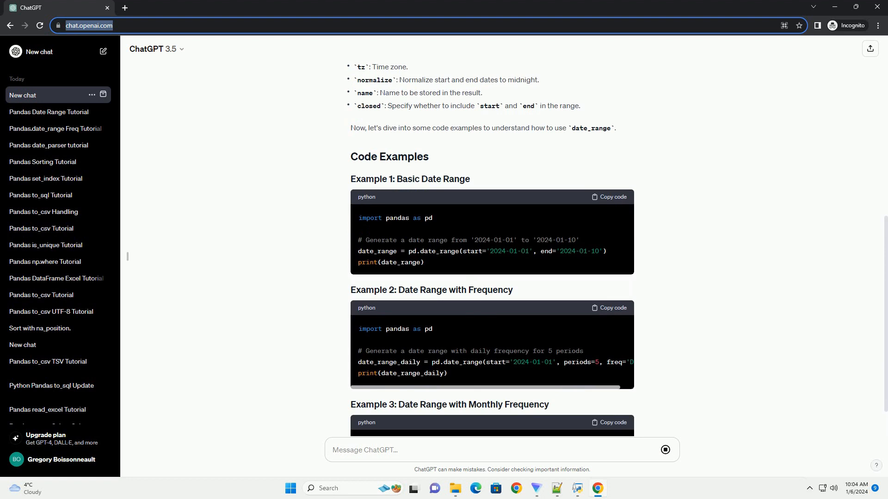
scroll(down, 3)
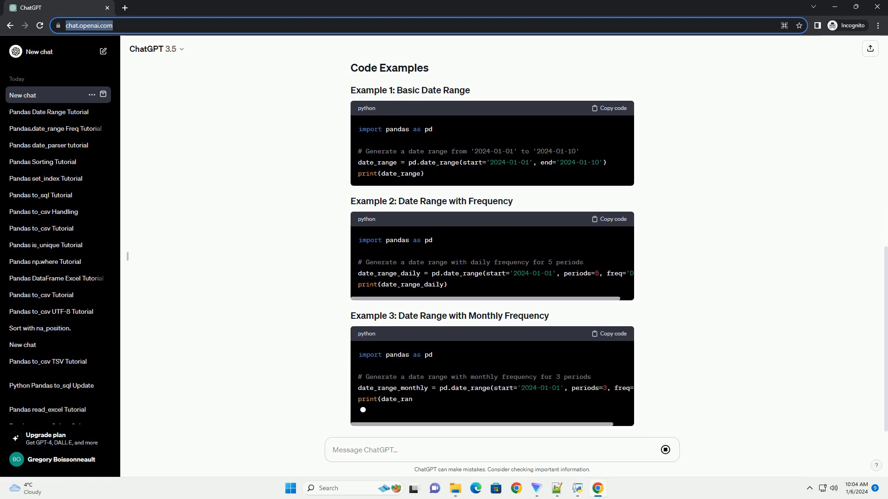
- Follow the time-zone and custom-frequency examples through to the closing summary paragraph
scroll(down, 3)
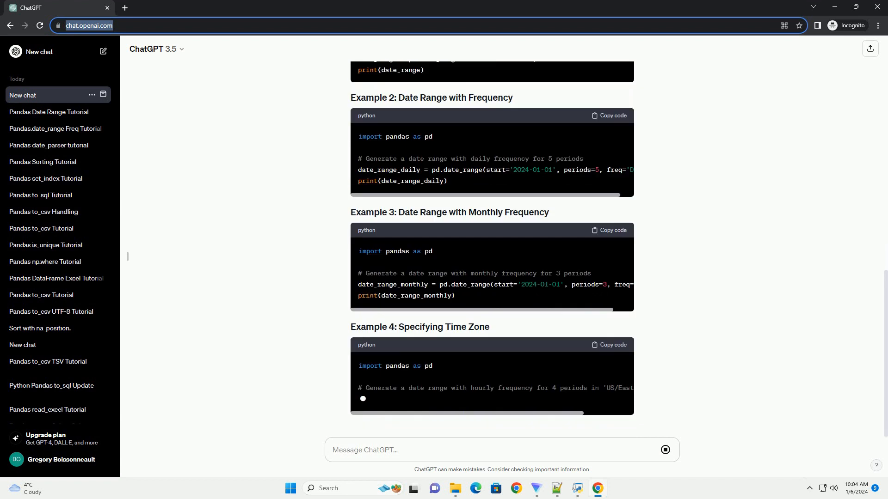
scroll(up, 3)
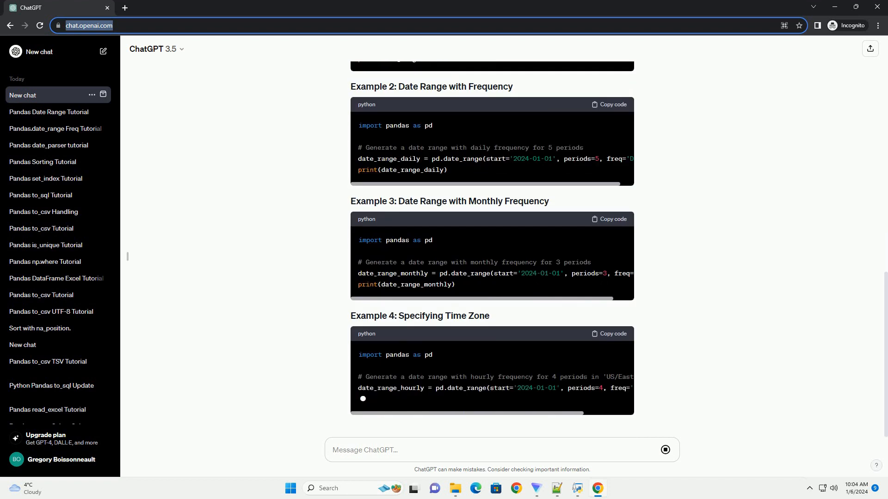
scroll(down, 3)
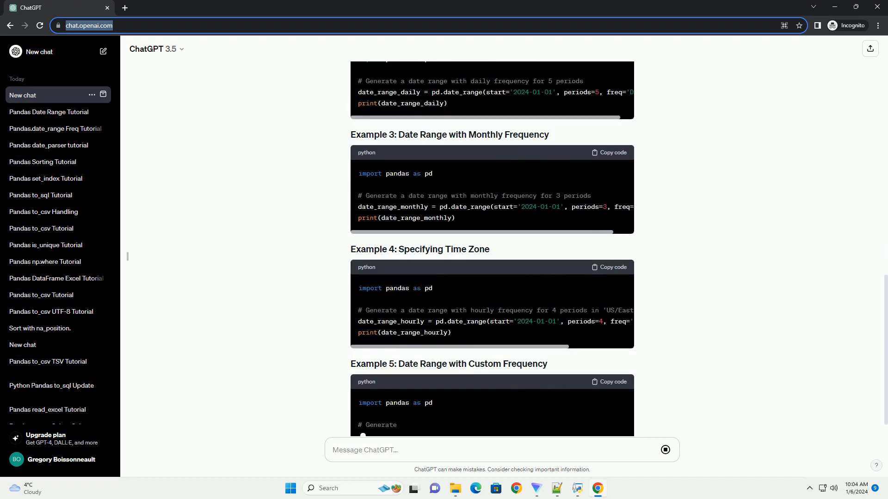
scroll(down, 3)
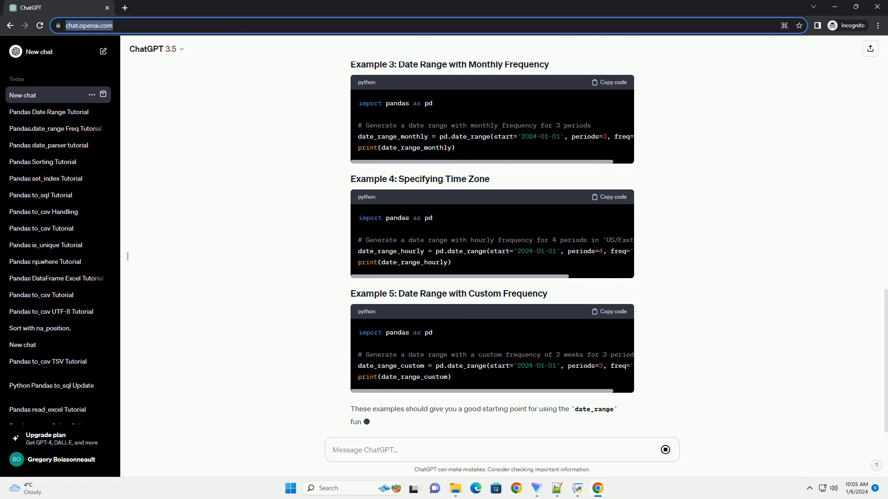
scroll(down, 3)
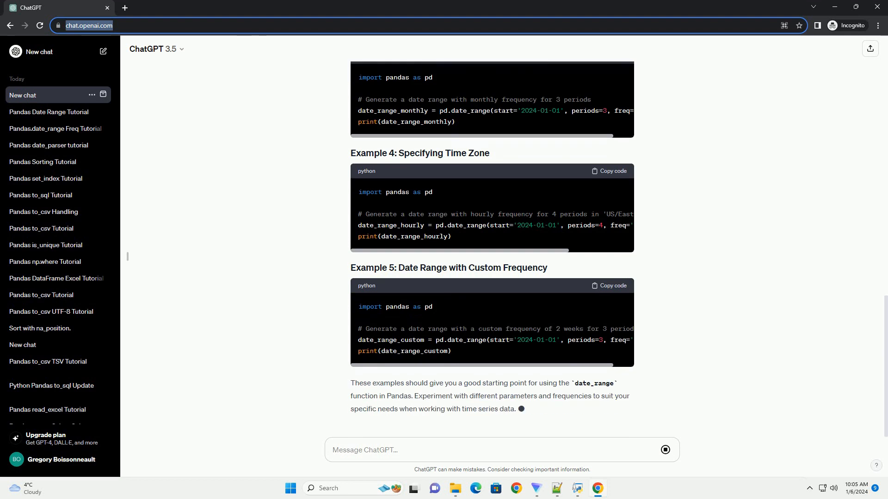